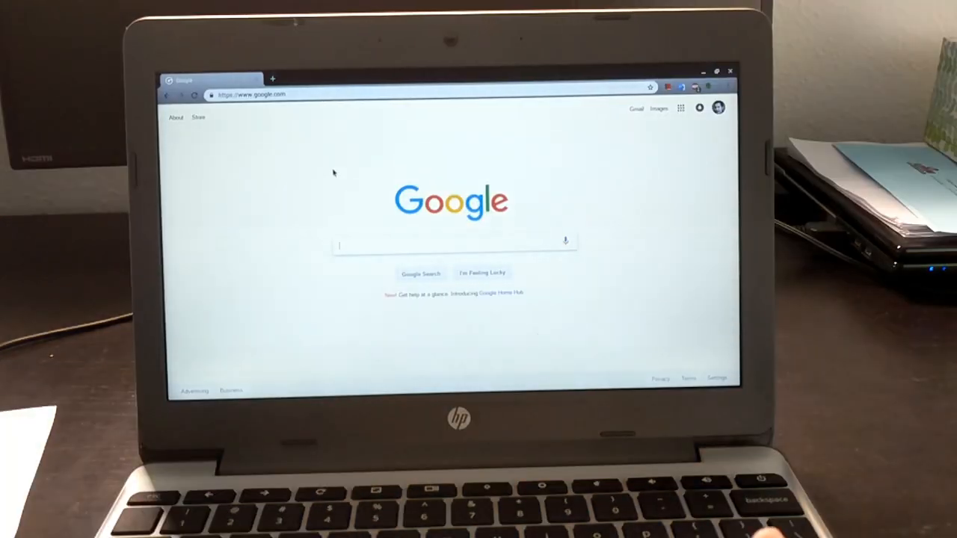
# Step: Open Facebook in a new tab and scroll down through the News Feed posts
pyautogui.click(272, 78)
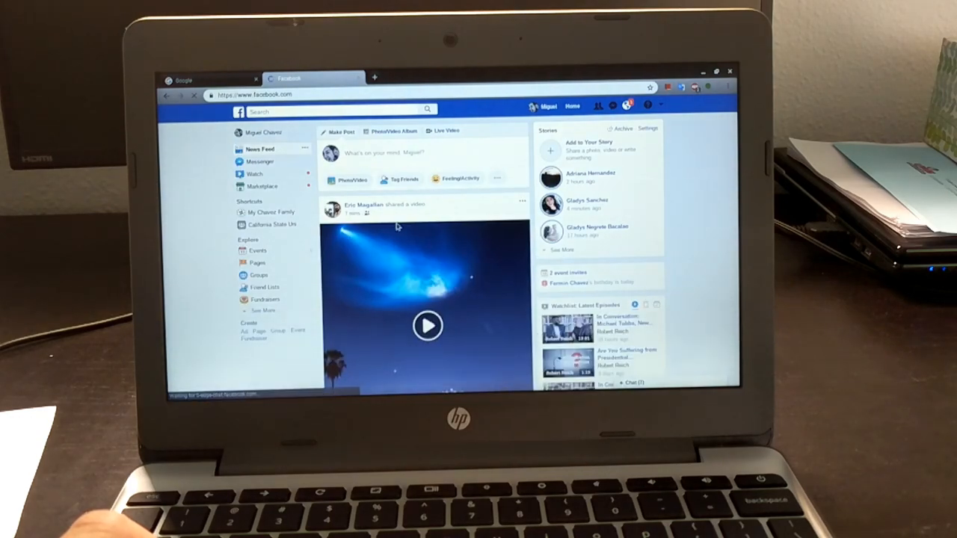
pyautogui.scroll(-3)
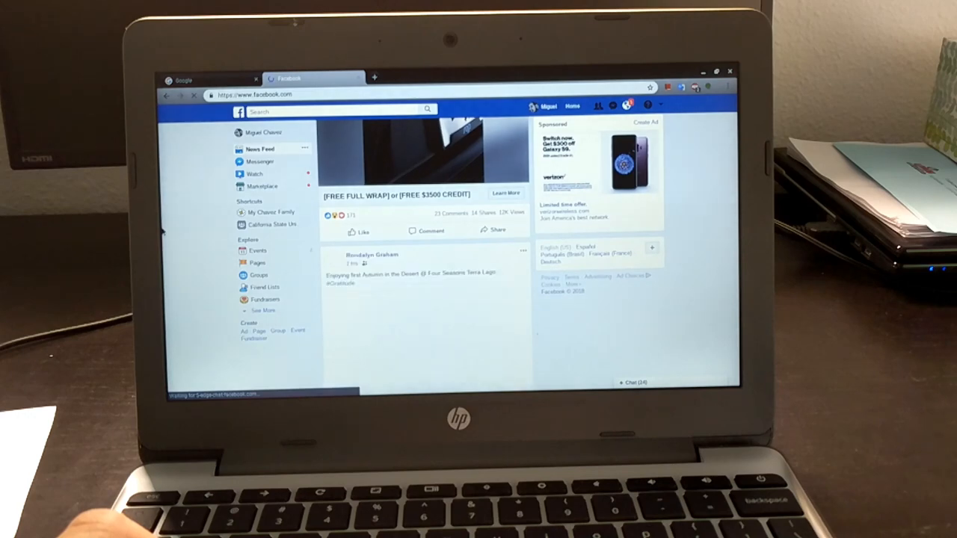
pyautogui.scroll(-3)
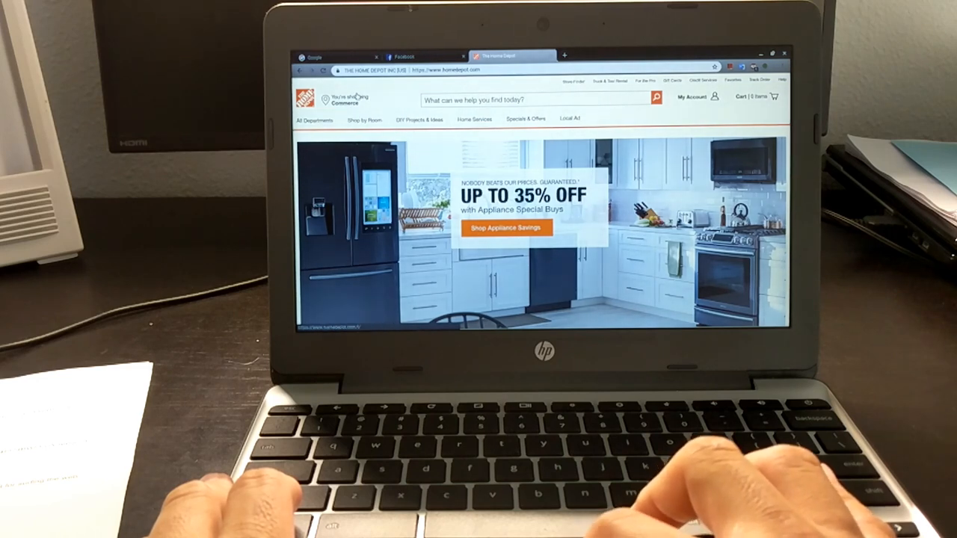
# Step: Navigate All Departments > Electrical to the Boxes, Conduit & Fittings category page
pyautogui.click(314, 119)
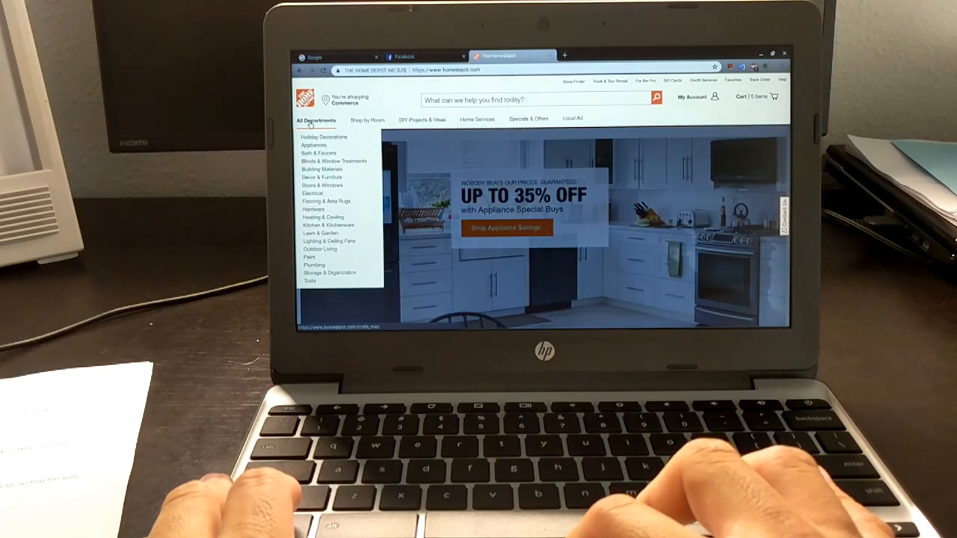
pyautogui.moveTo(322, 177)
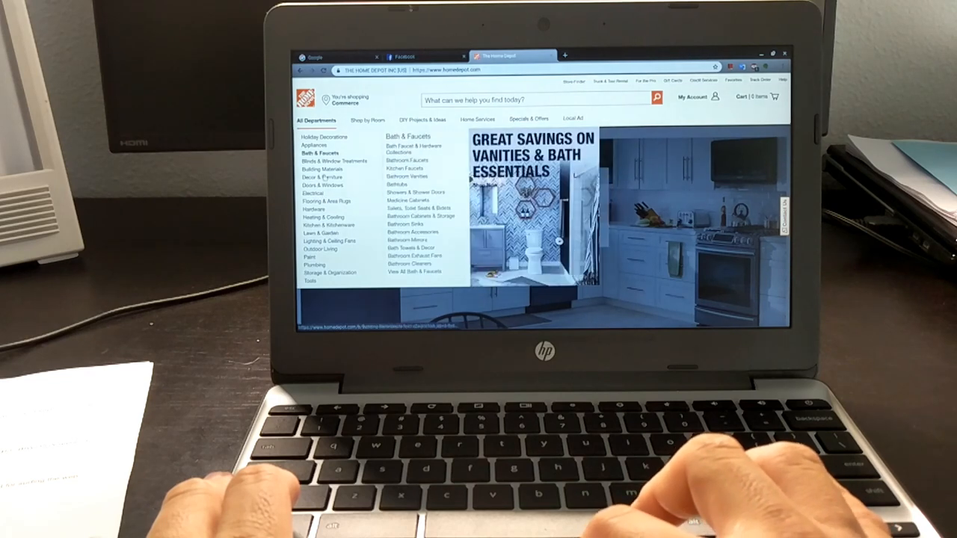
pyautogui.moveTo(321, 232)
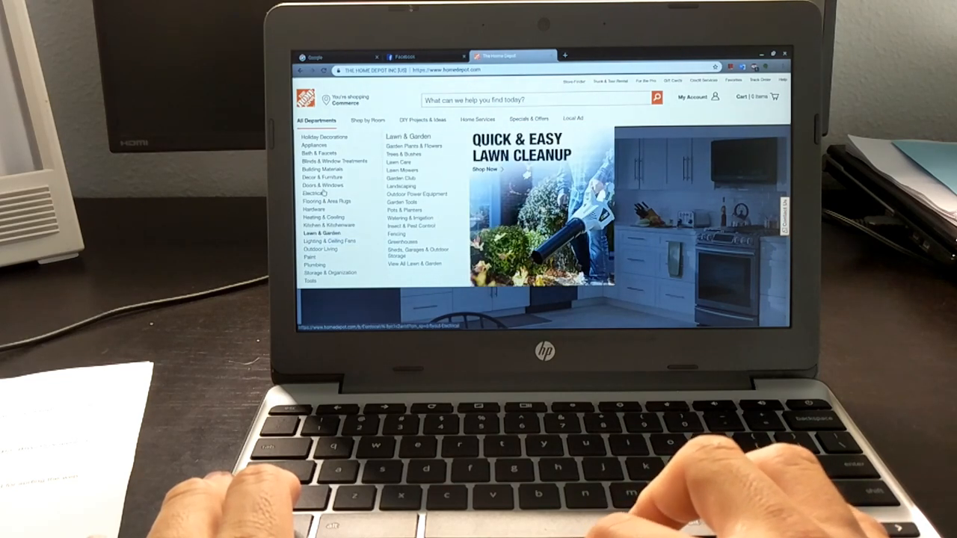
pyautogui.click(315, 193)
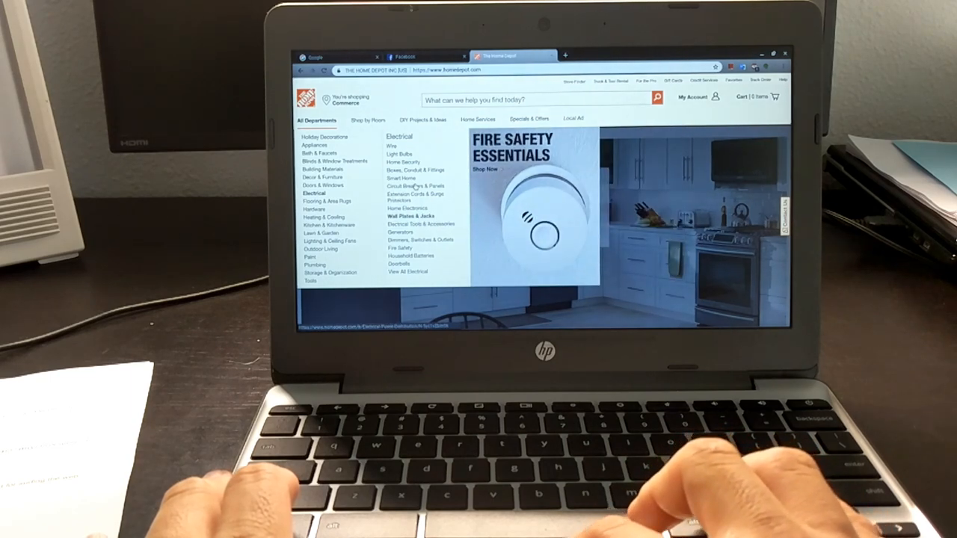
pyautogui.moveTo(417, 170)
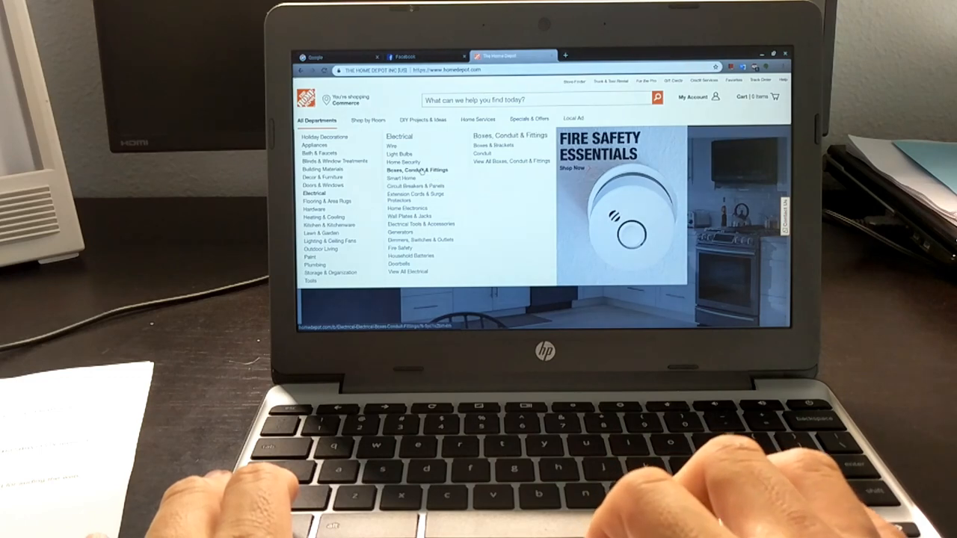
pyautogui.click(416, 170)
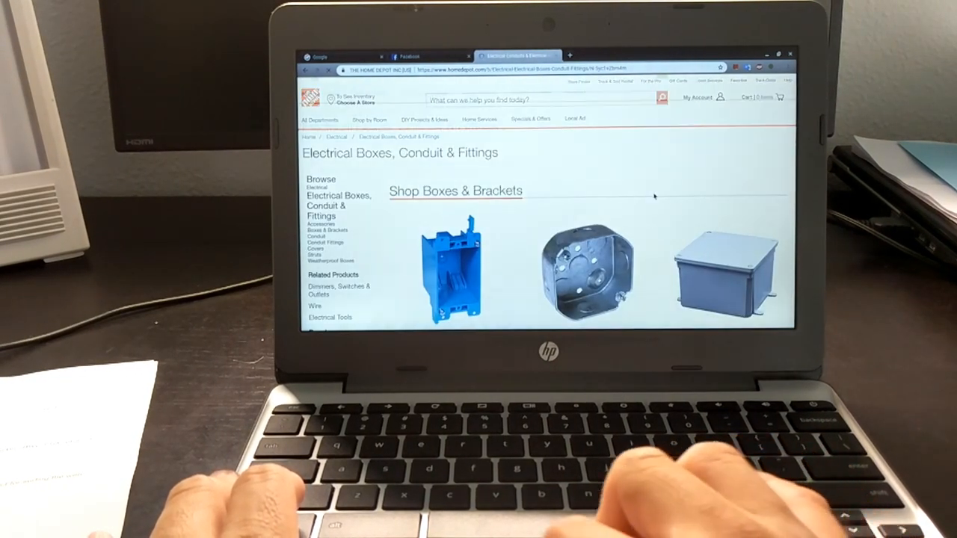
pyautogui.scroll(-3)
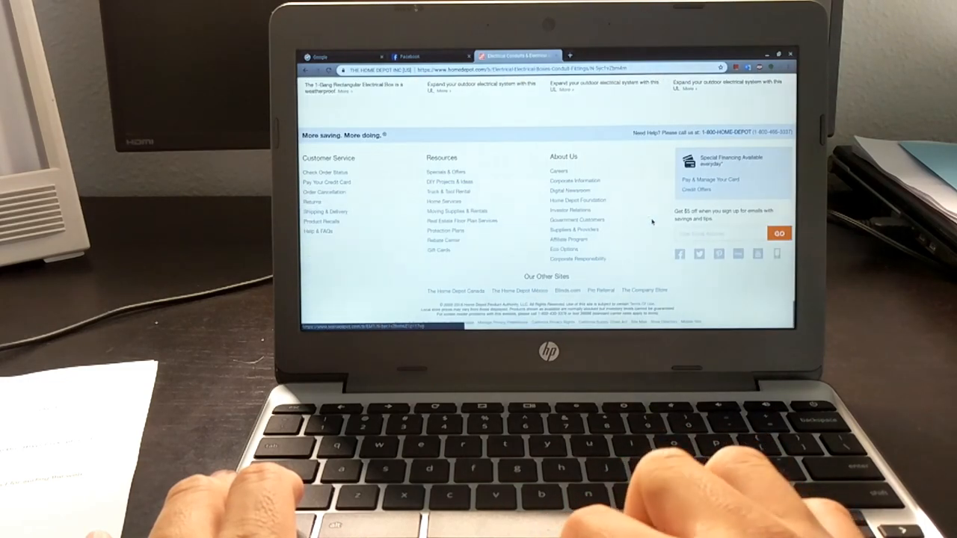
pyautogui.scroll(3)
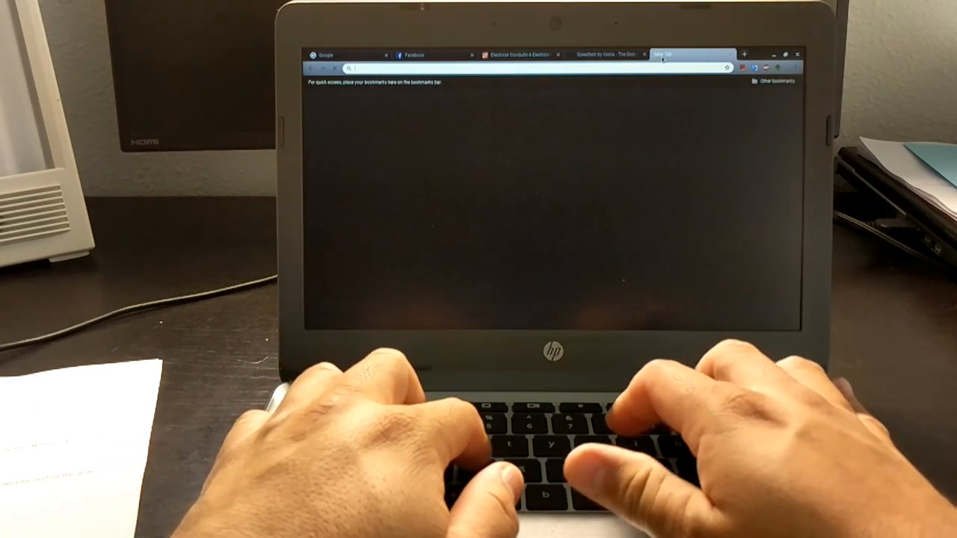
# Step: Enter amazon.com in the new tab's address bar
pyautogui.write('amazon.com')
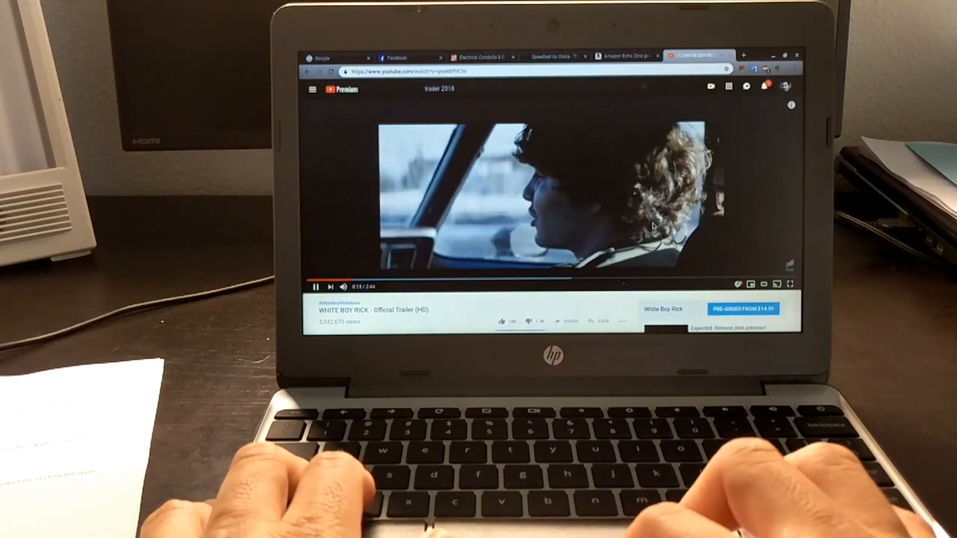
# Step: Turn on Stats for nerds for the White Boy Rick trailer via the player's context menu
pyautogui.rightClick(654, 224)
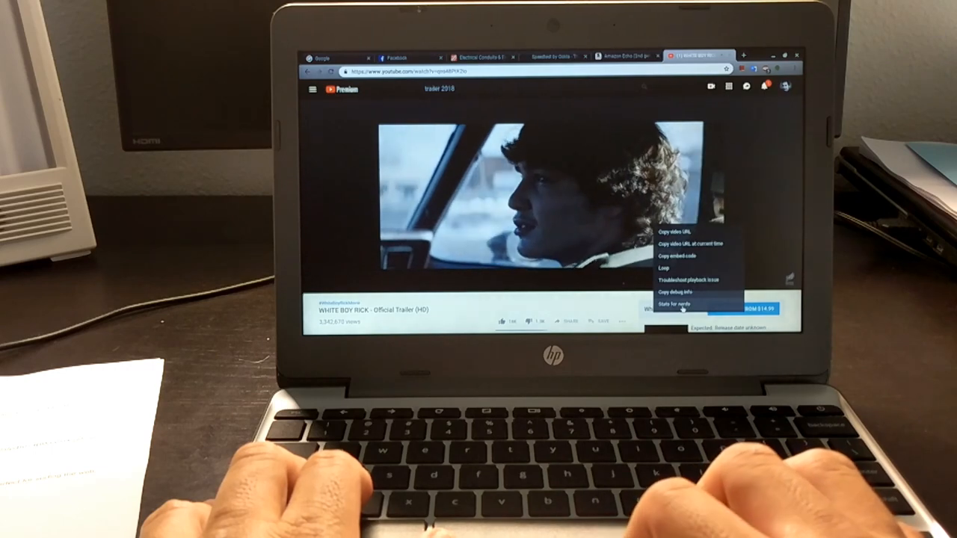
pyautogui.click(674, 304)
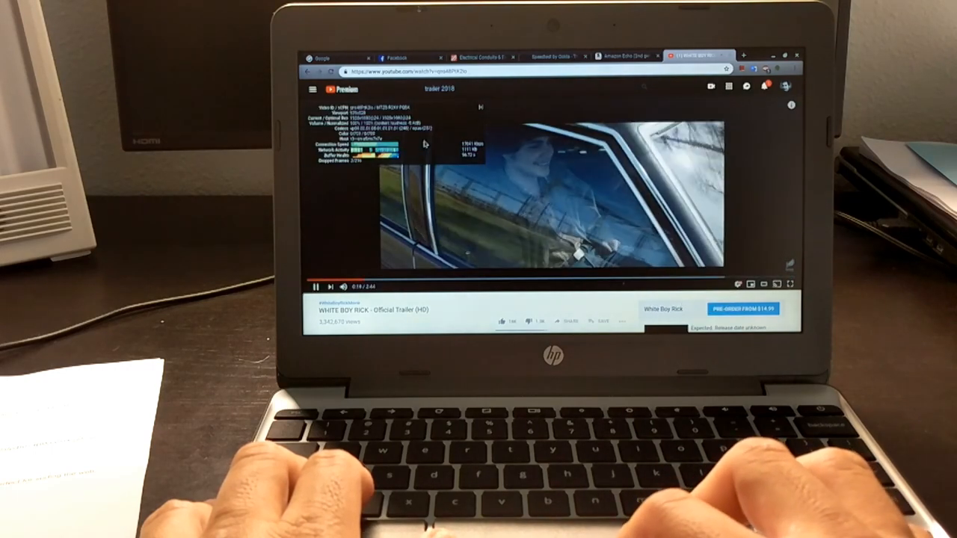